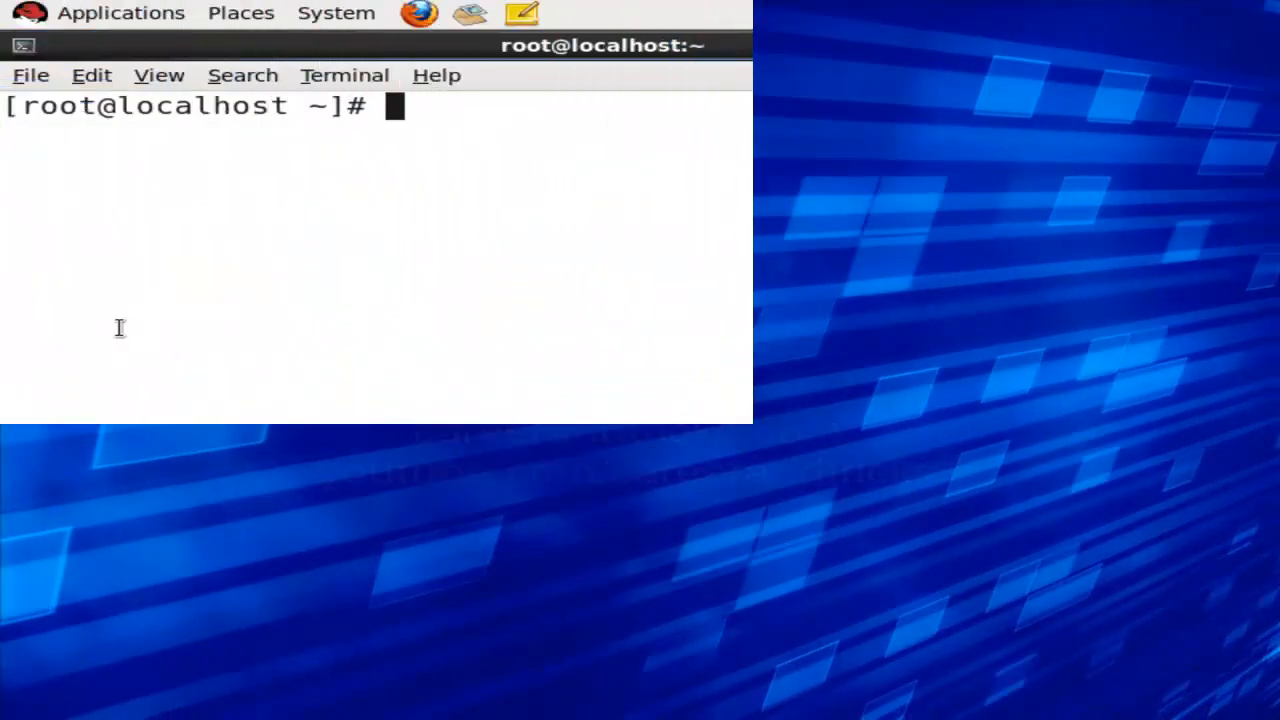
Step: Enter 'uname -r #to see kernal version which is running' at the root prompt without running it
{"action": "type", "text": "u"}
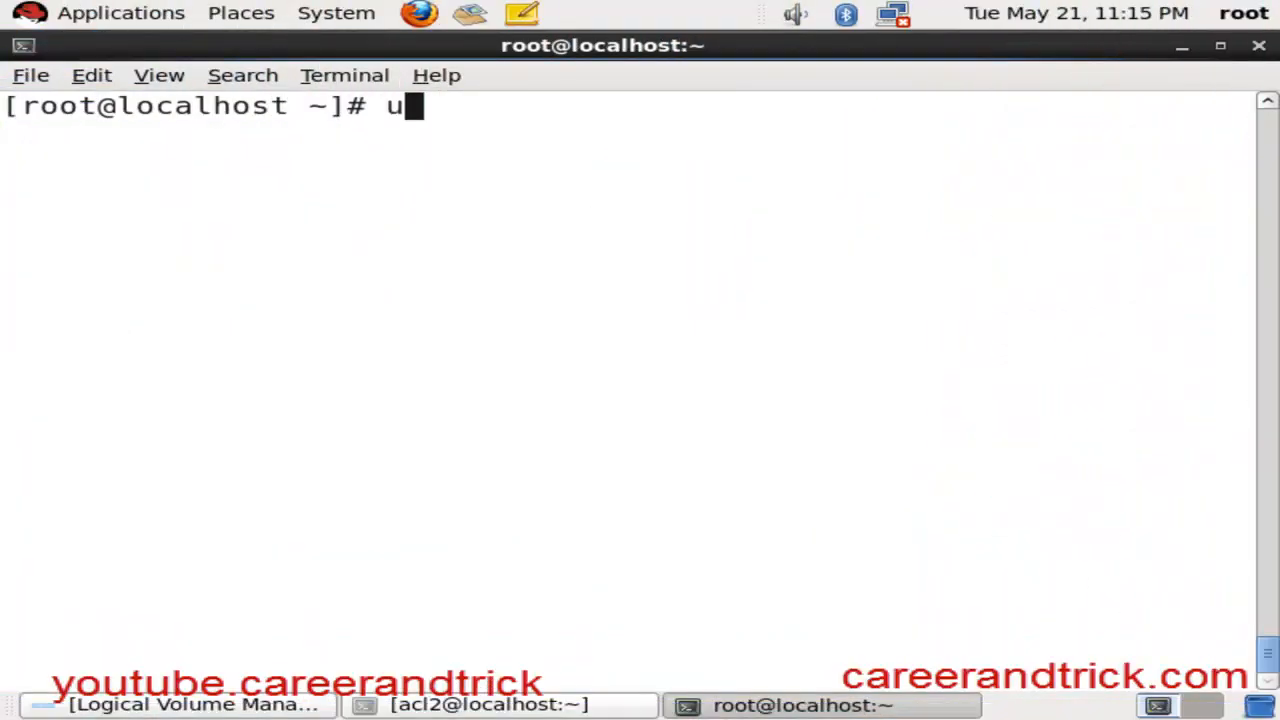
{"action": "type", "text": "n"}
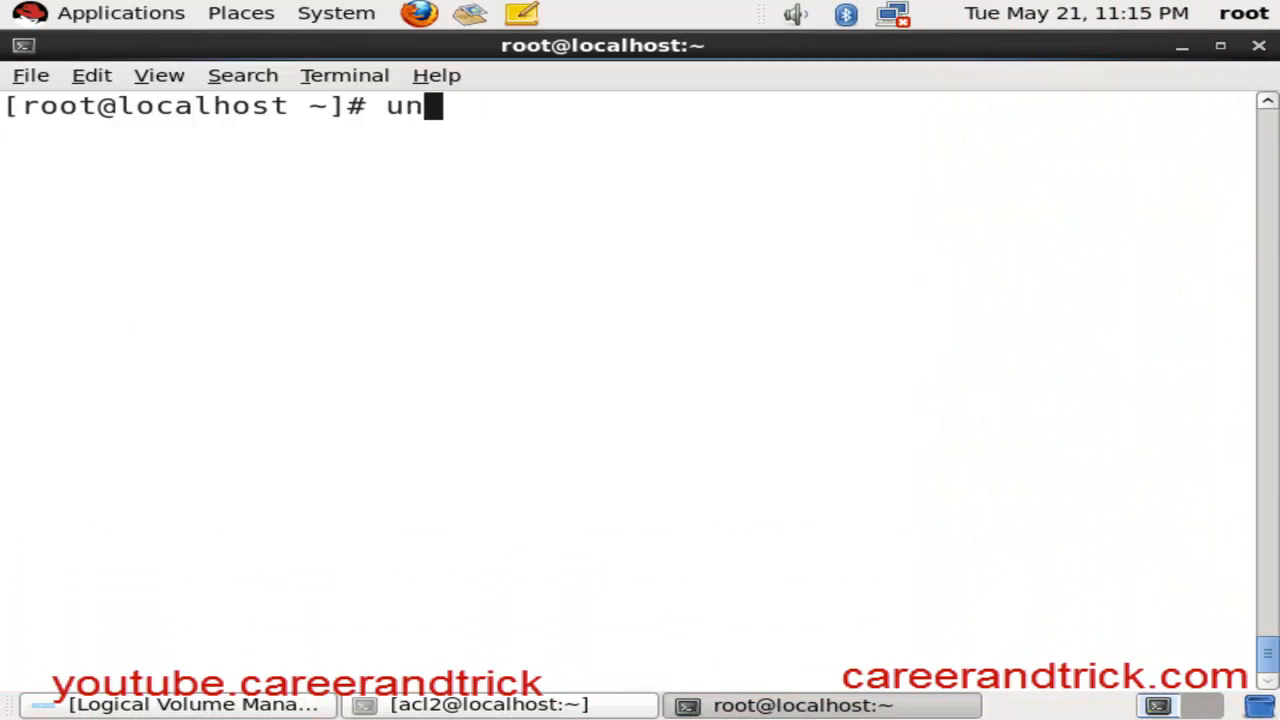
{"action": "type", "text": "ame -r"}
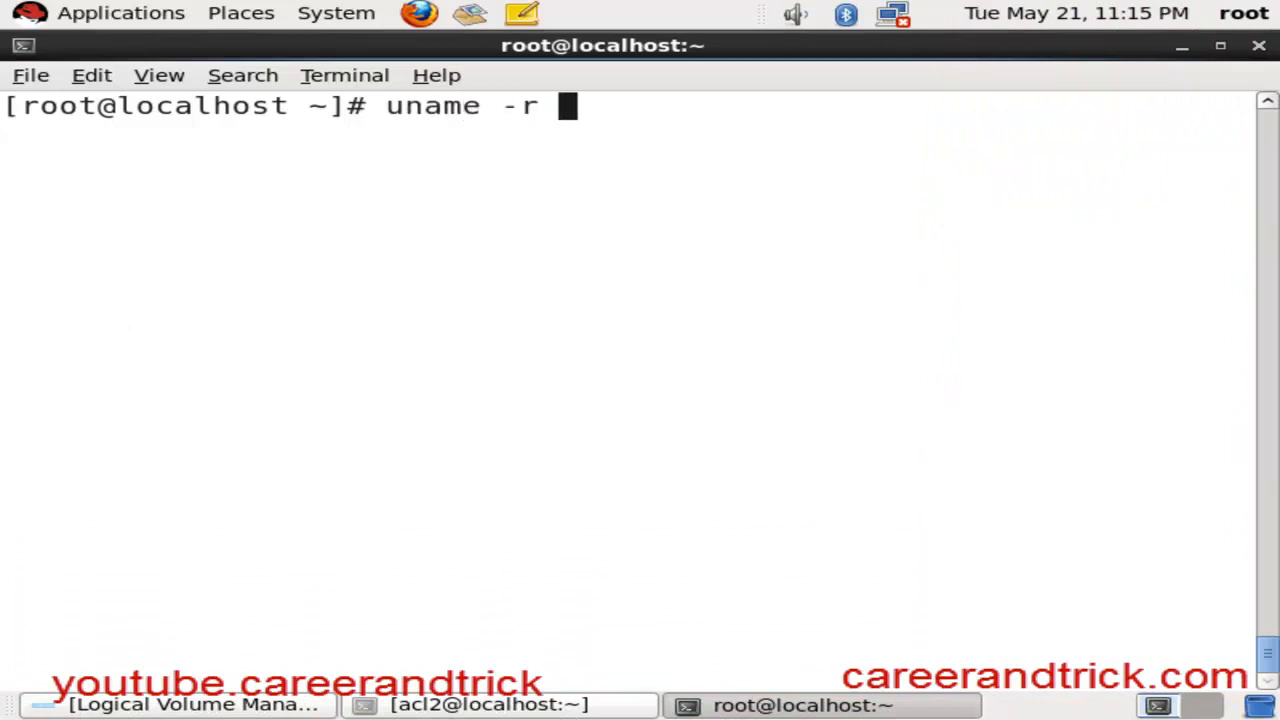
{"action": "type", "text": "#t"}
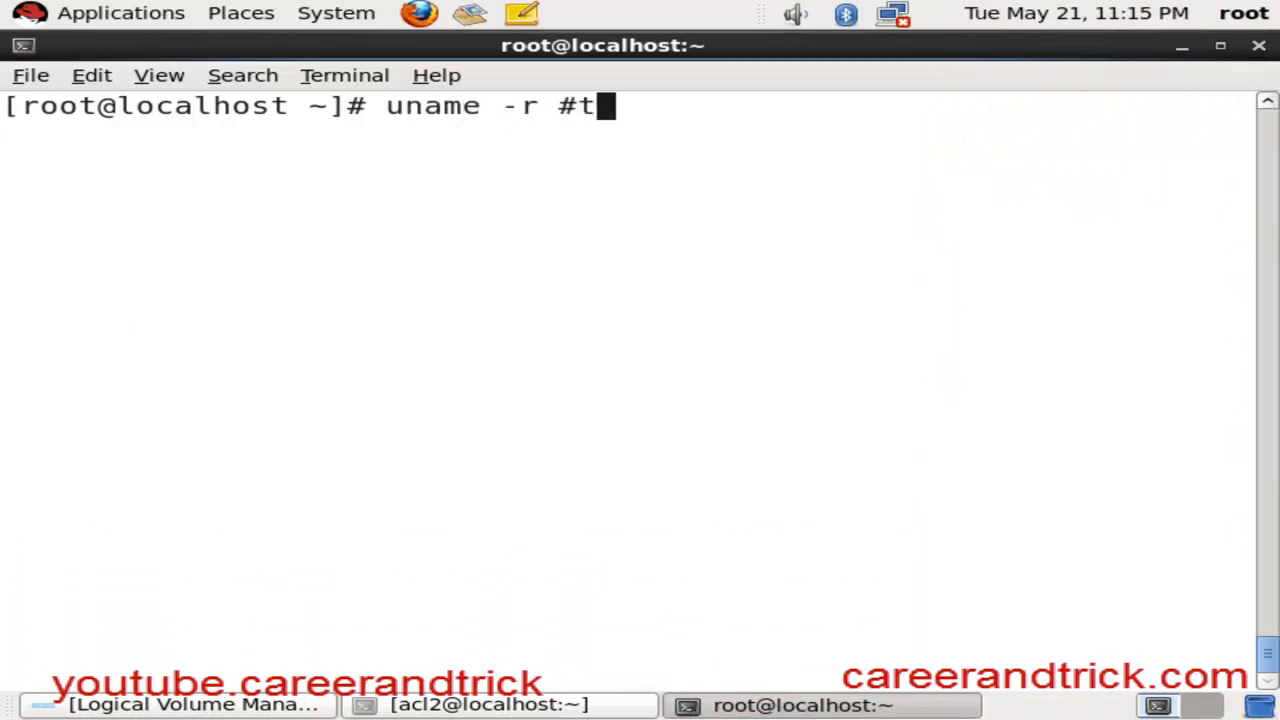
{"action": "type", "text": "o s"}
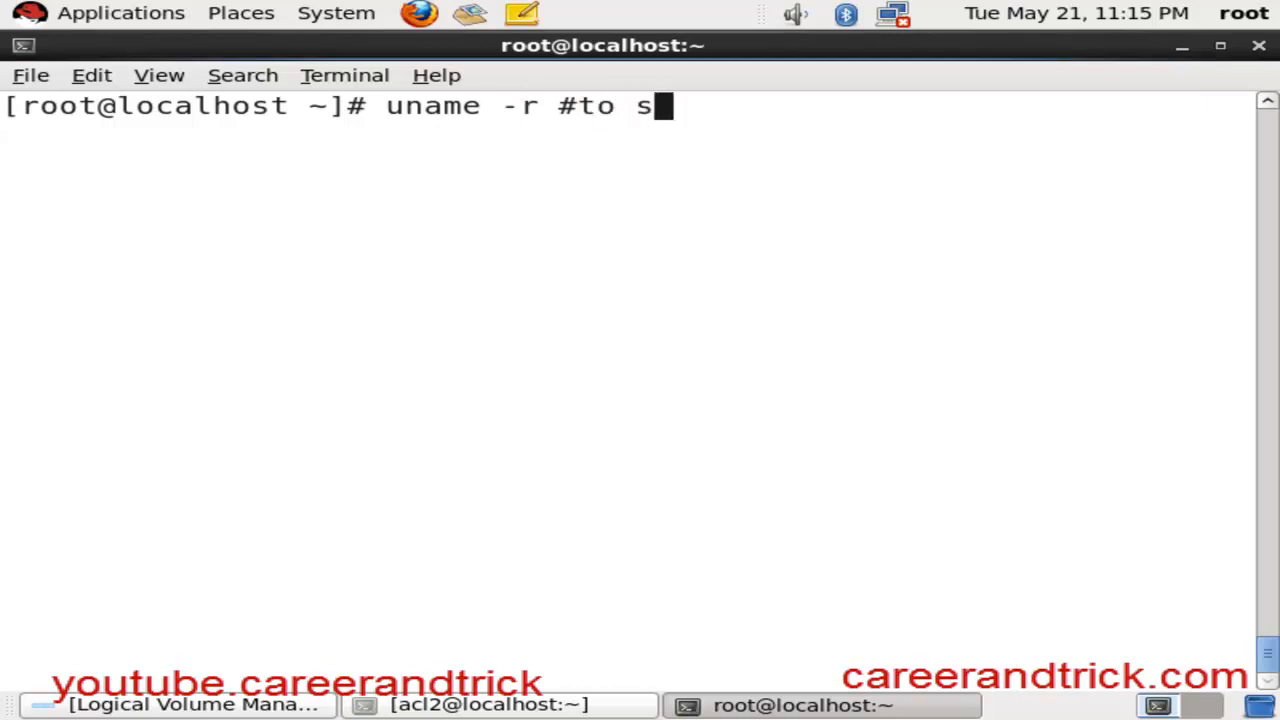
{"action": "type", "text": "ee kernal"}
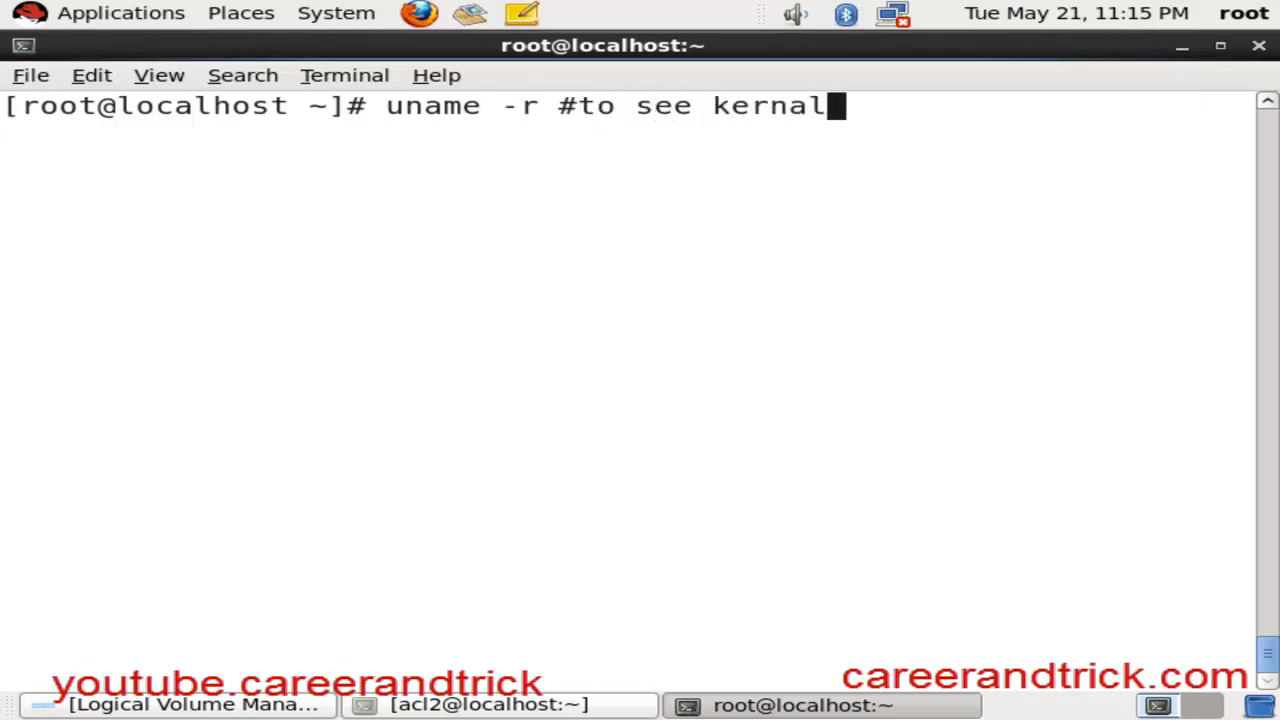
{"action": "type", "text": "v"}
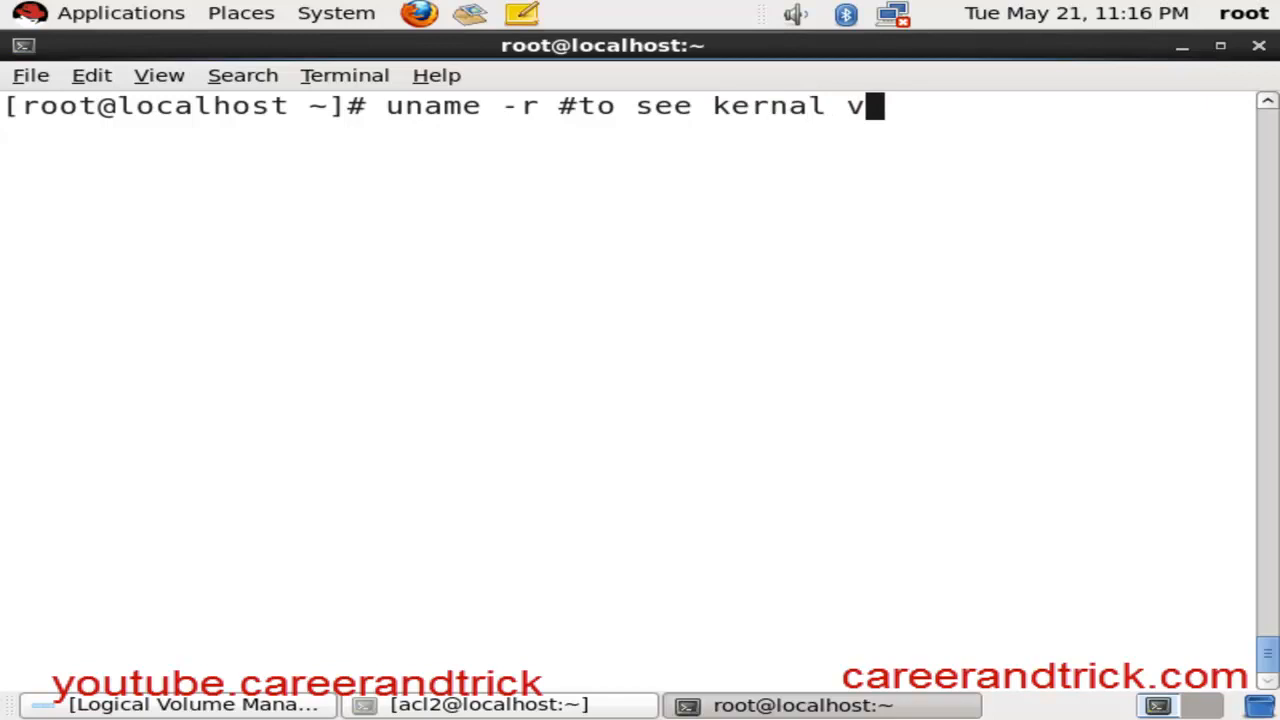
{"action": "type", "text": "e"}
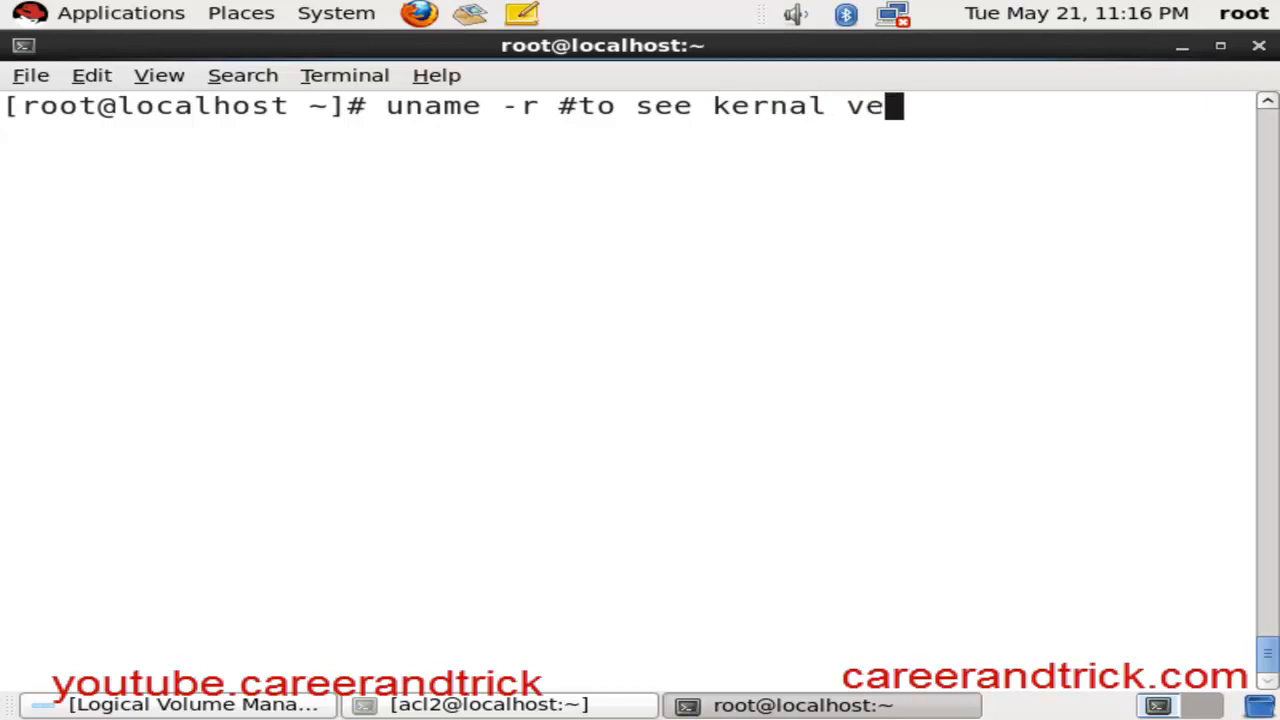
{"action": "type", "text": "rsion whi"}
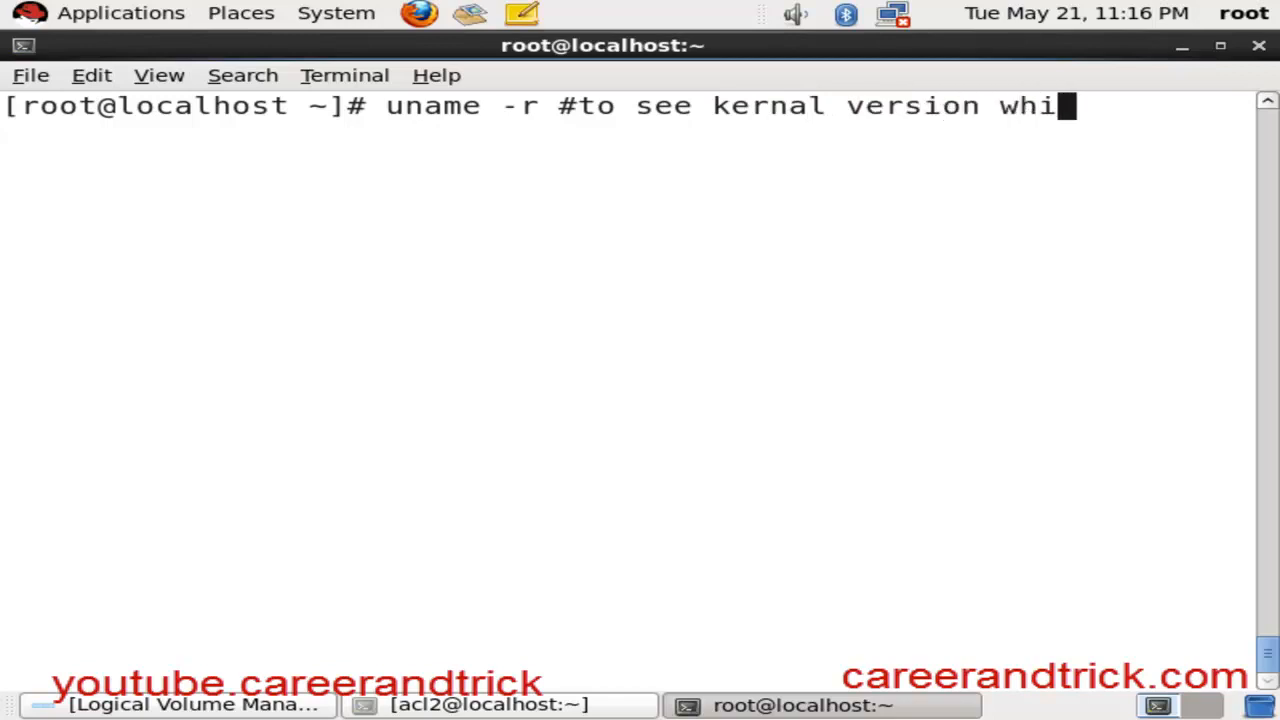
{"action": "type", "text": "ch is run"}
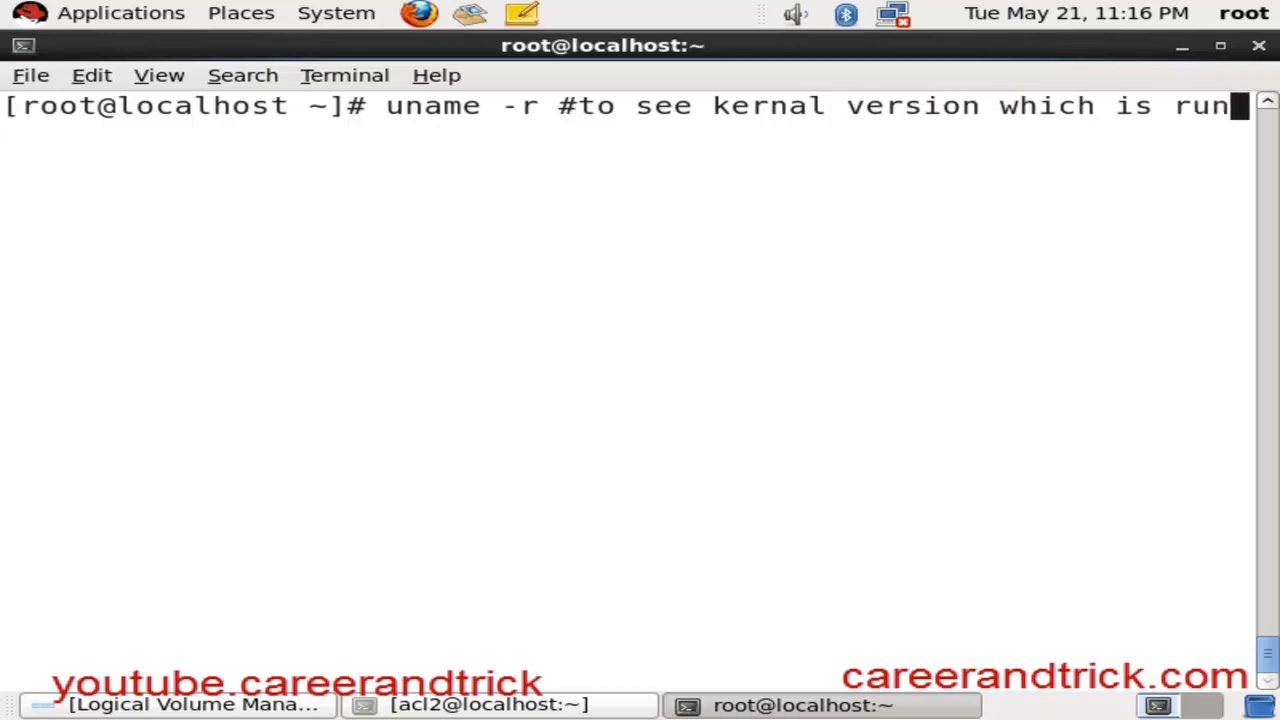
{"action": "type", "text": "ing"}
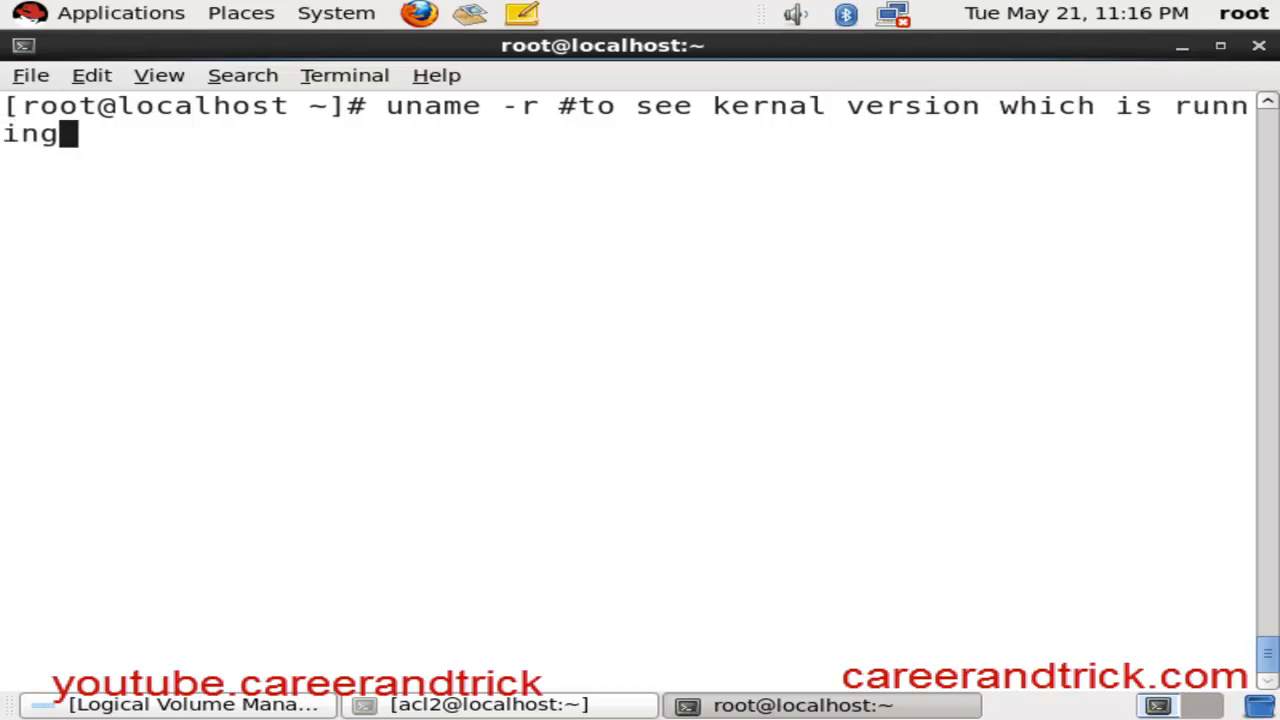
Step: Run uname -r to show kernel 2.6.32-71.el6.x86_64, then run uname -a for full detail
{"action": "key", "text": "Return"}
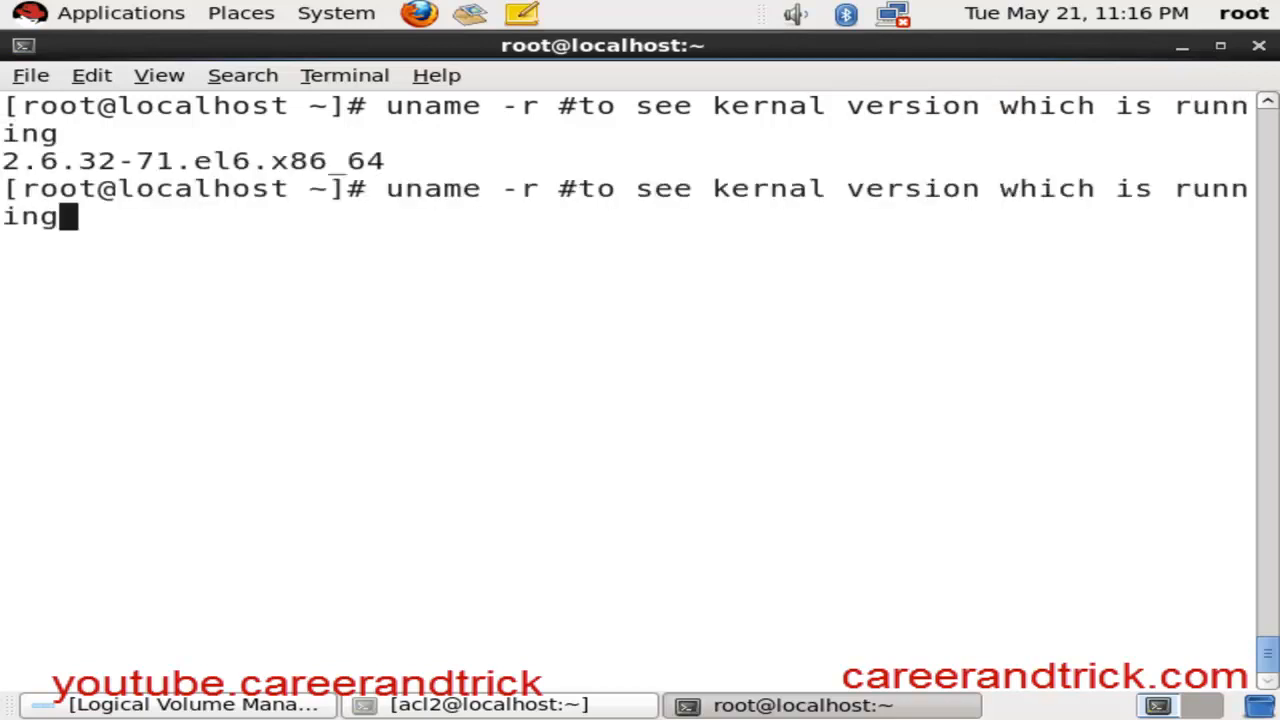
{"action": "type", "text": "ls /lib/modules/"}
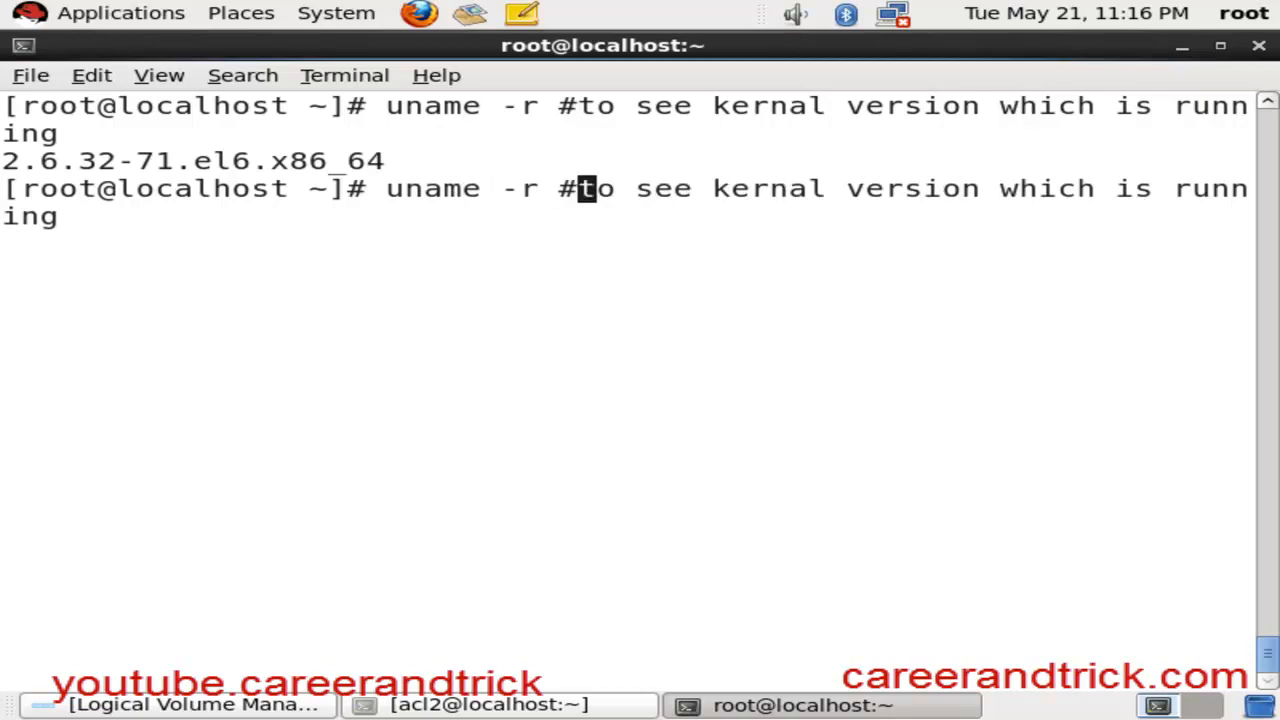
{"action": "type", "text": "a"}
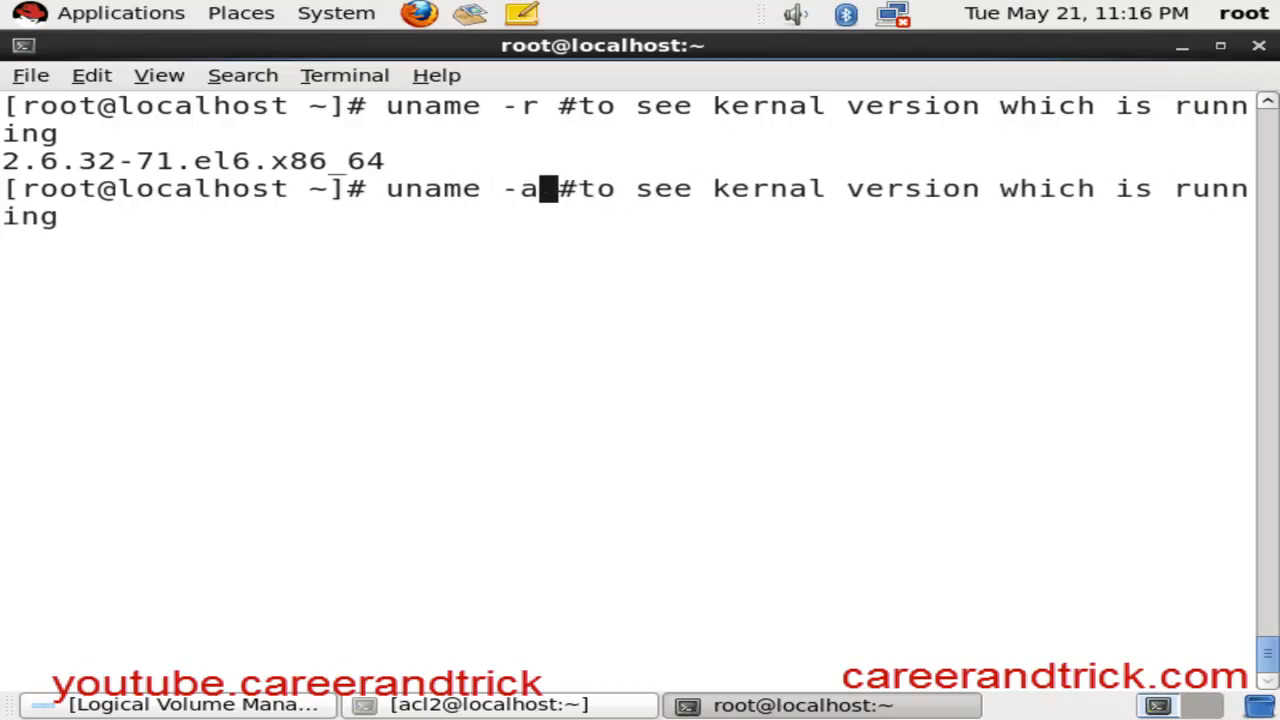
{"action": "type", "text": "\" \""}
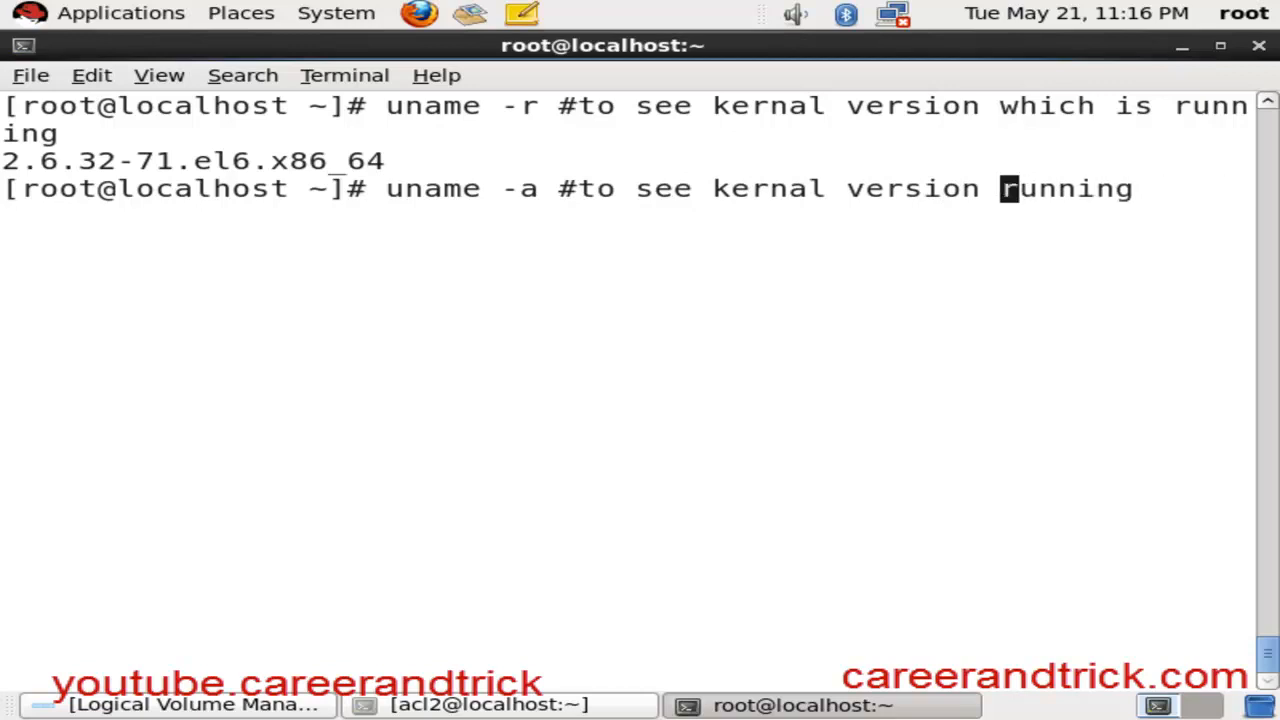
{"action": "type", "text": "in detail"}
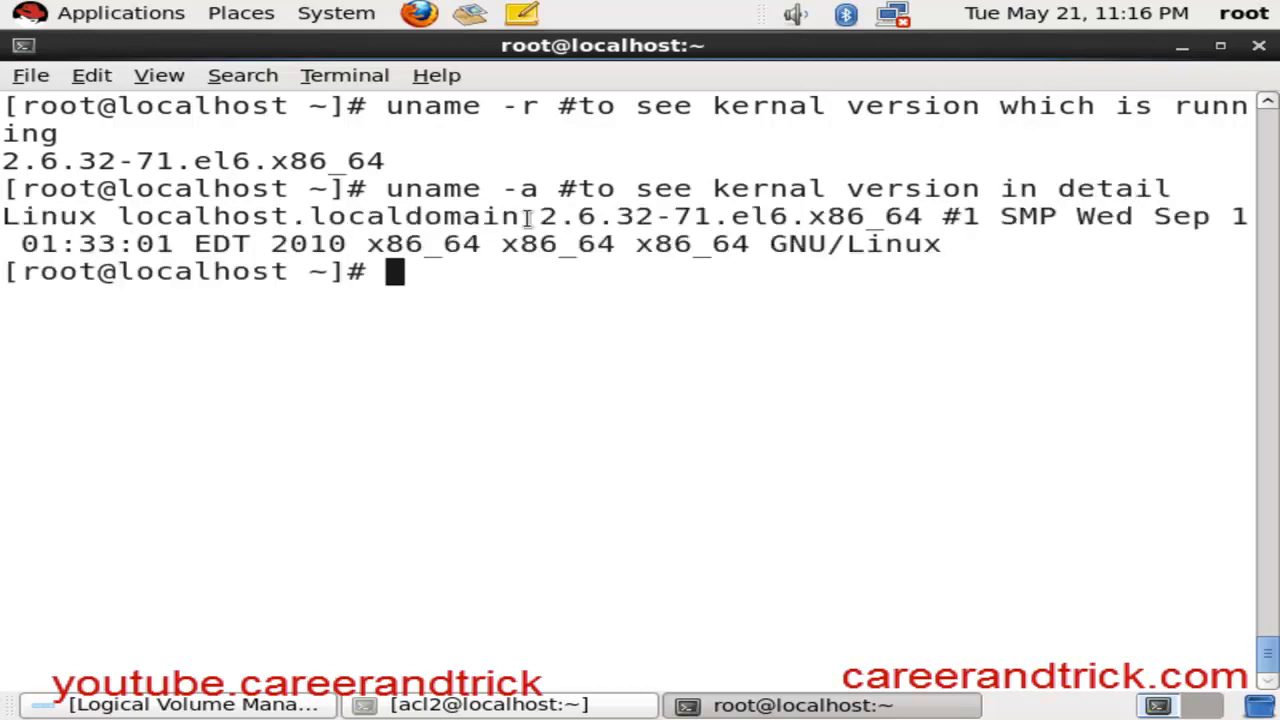
{"action": "mouse_move", "coordinate": [868, 296]}
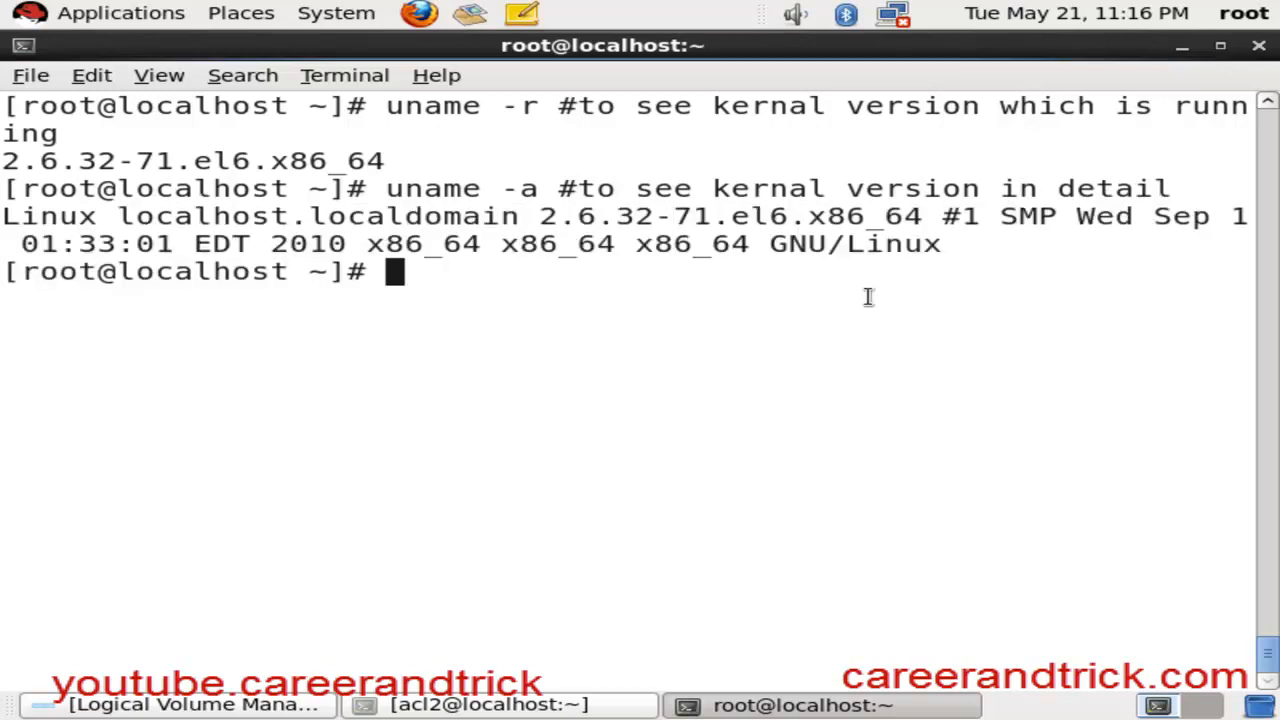
Step: Run 'arch # to see kernel bit', reporting the x86_64 architecture
{"action": "type", "text": "a"}
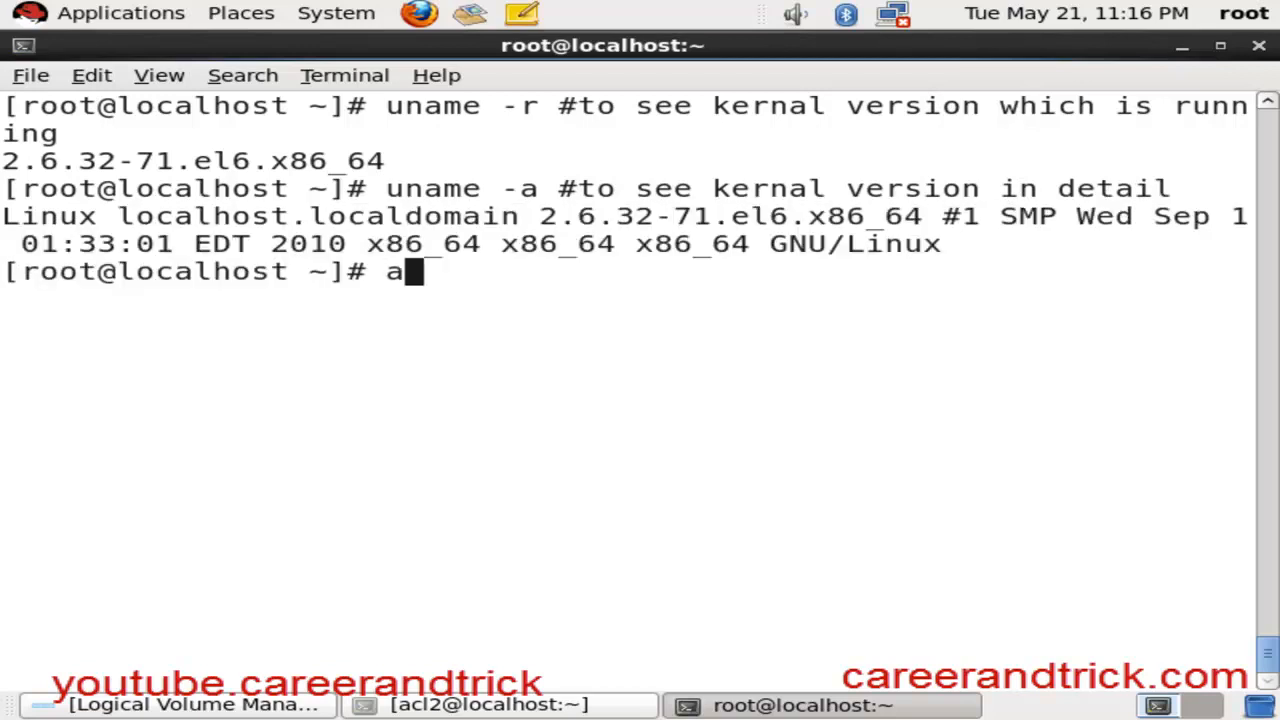
{"action": "type", "text": "rch #"}
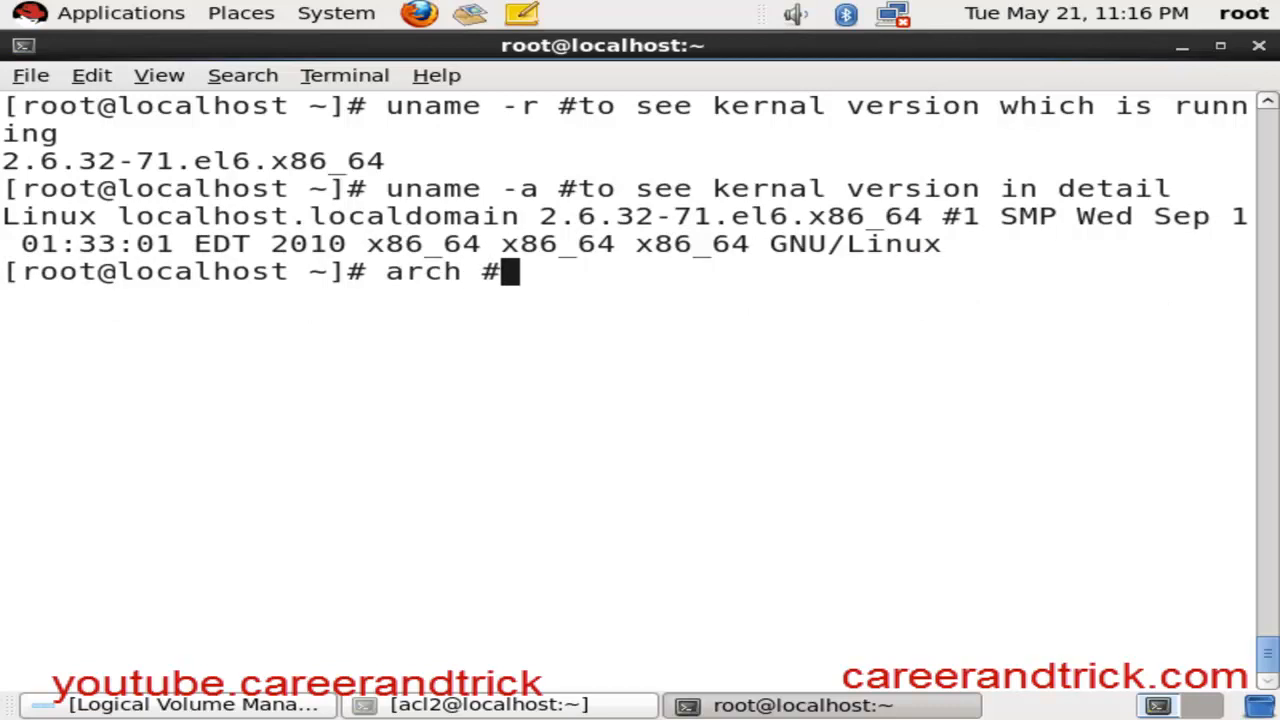
{"action": "type", "text": "\" \""}
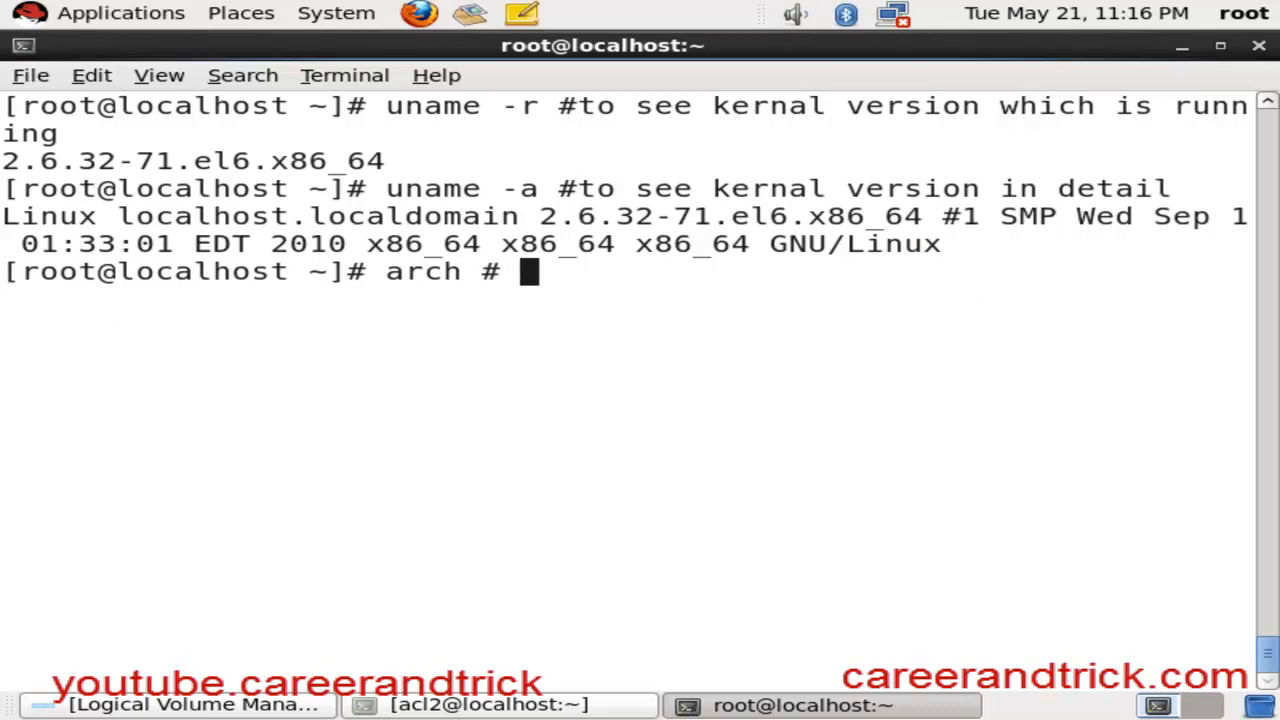
{"action": "type", "text": "to see"}
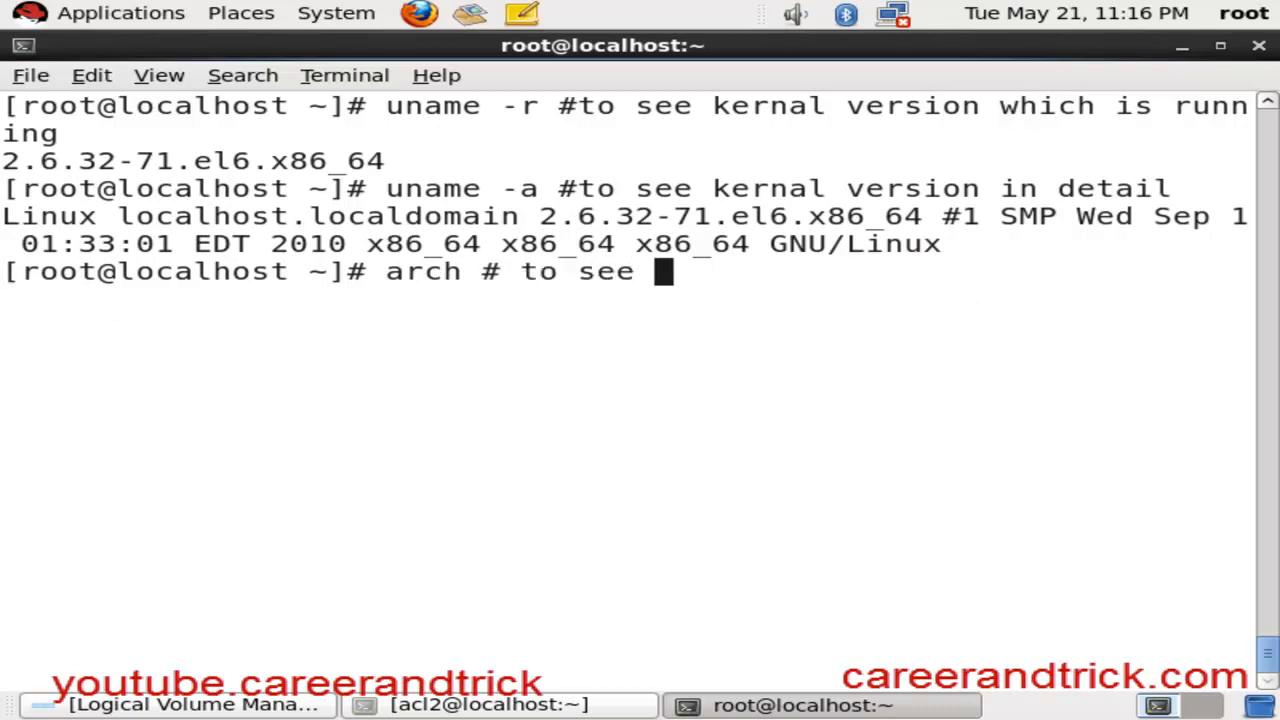
{"action": "type", "text": "ke"}
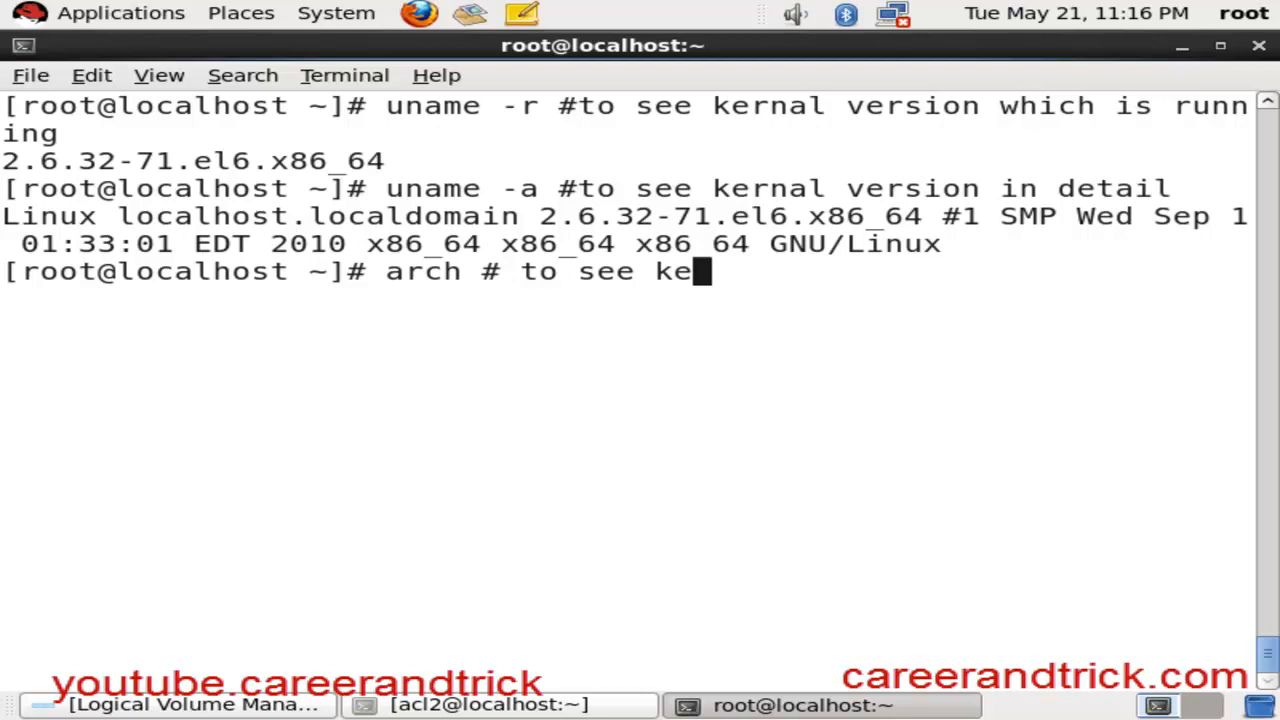
{"action": "type", "text": "rnek"}
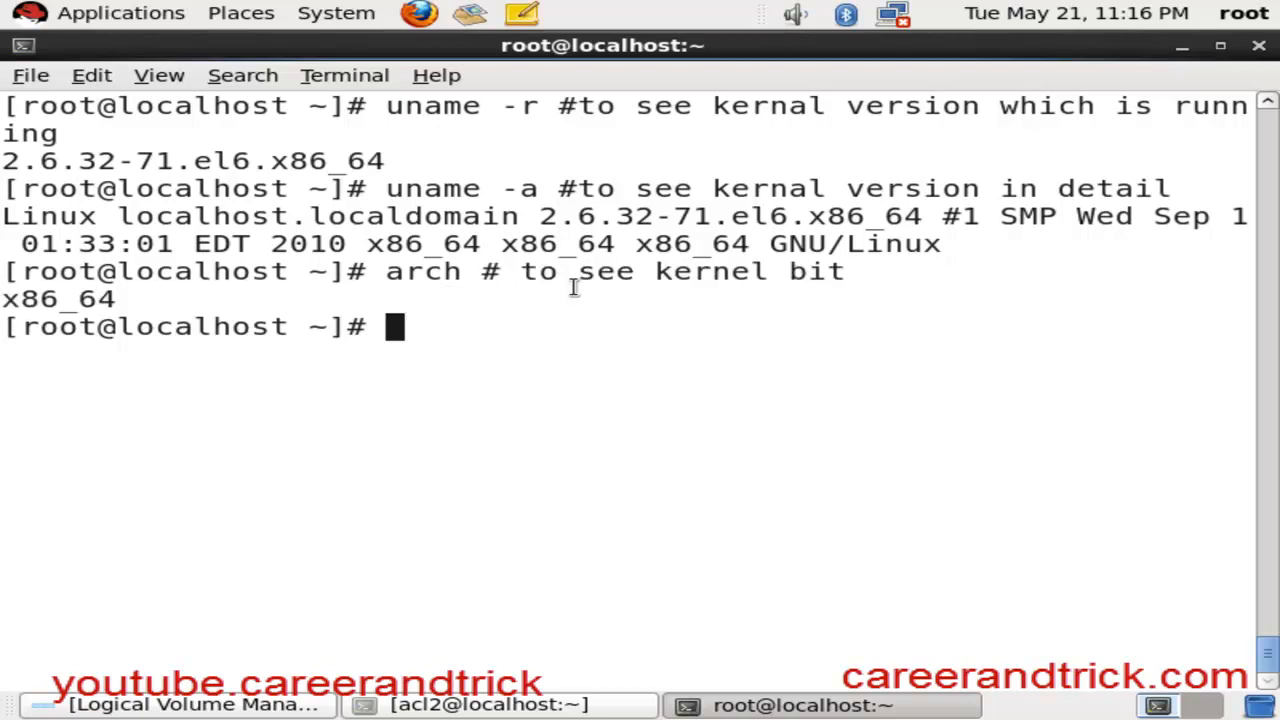
{"action": "mouse_move", "coordinate": [430, 308]}
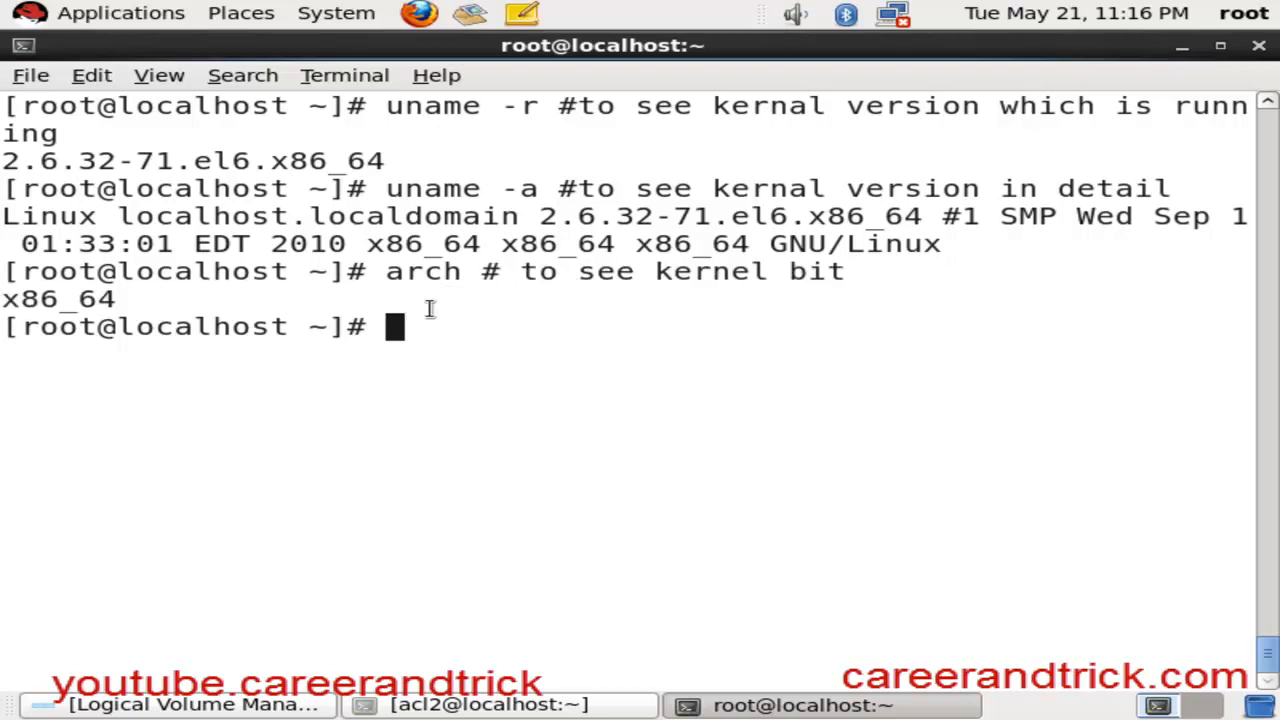